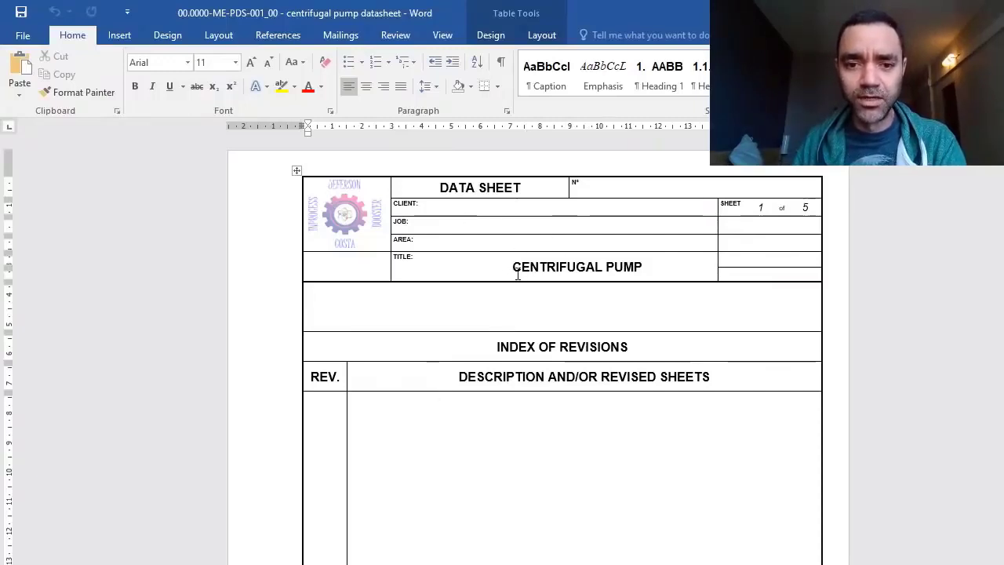
Scroll past the sheet 1 revision index to sheet 2's applicability and operating condition fields.
scroll(down, 3)
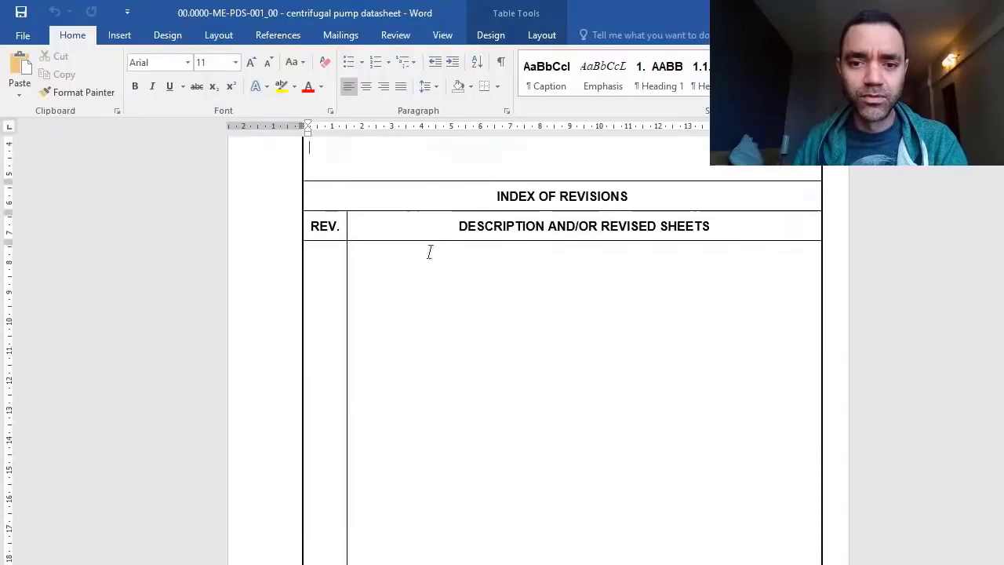
scroll(down, 3)
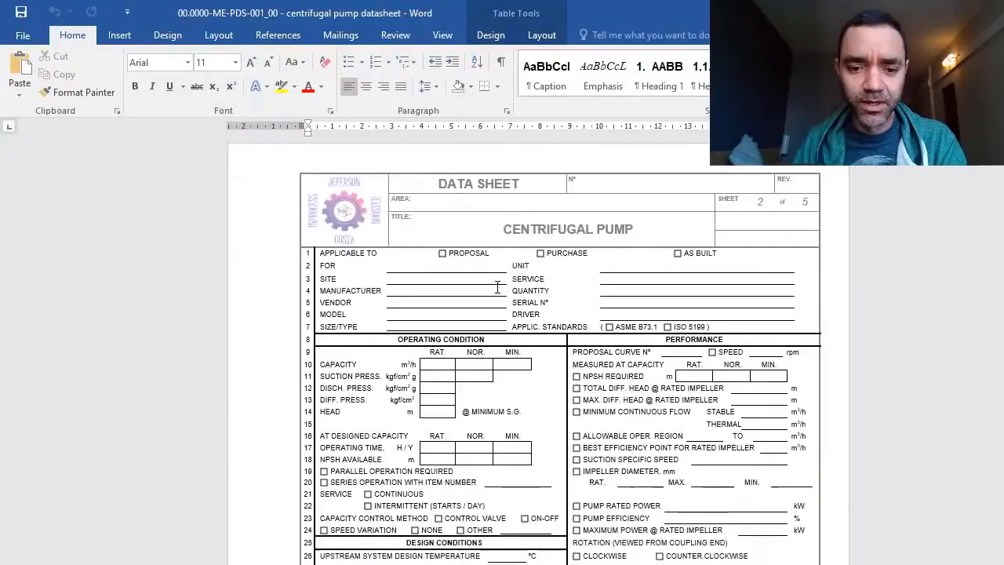
Scroll through sheet 2's operating condition and performance fields before viewing the E12 NPSH PDF.
scroll(down, 3)
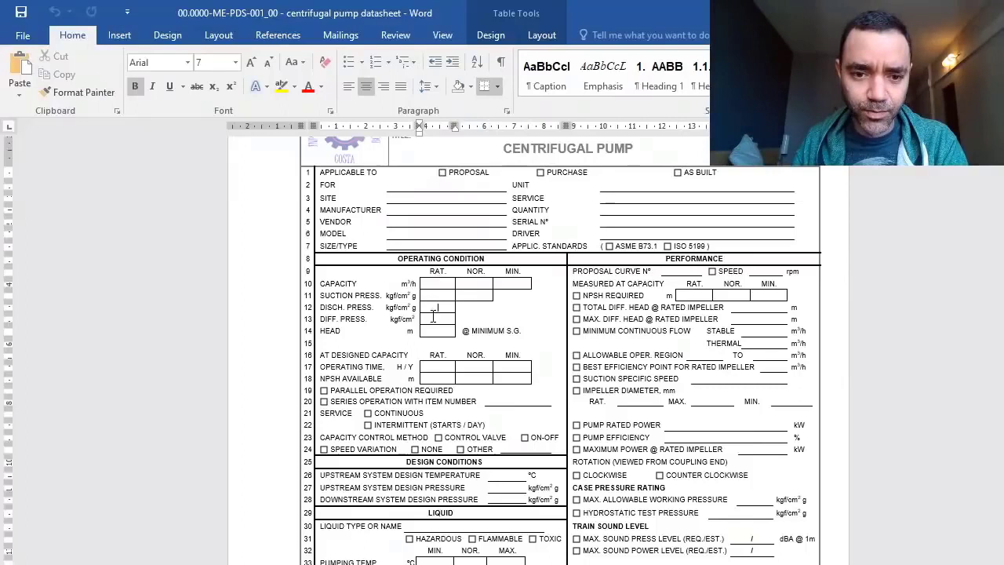
scroll(down, 3)
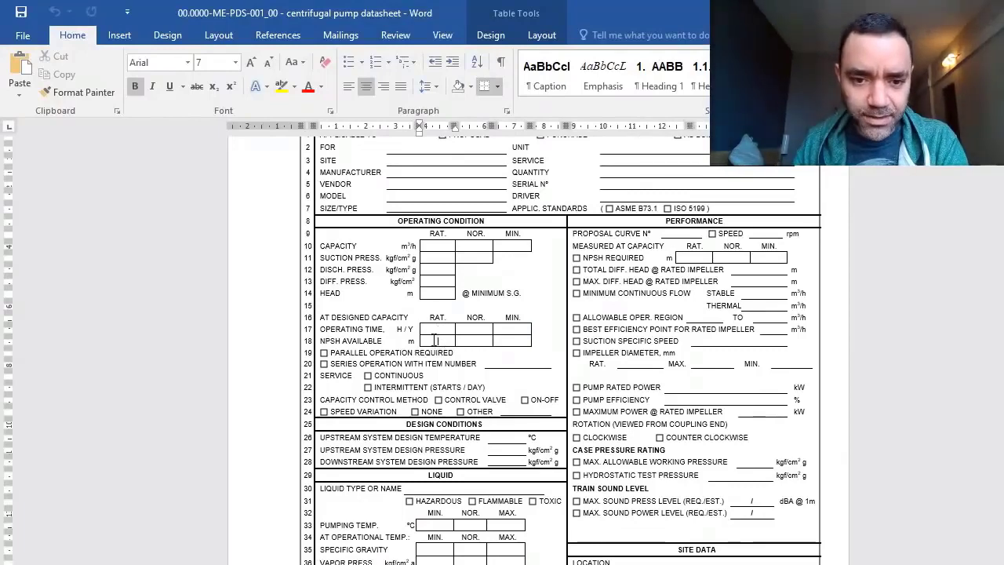
scroll(down, 3)
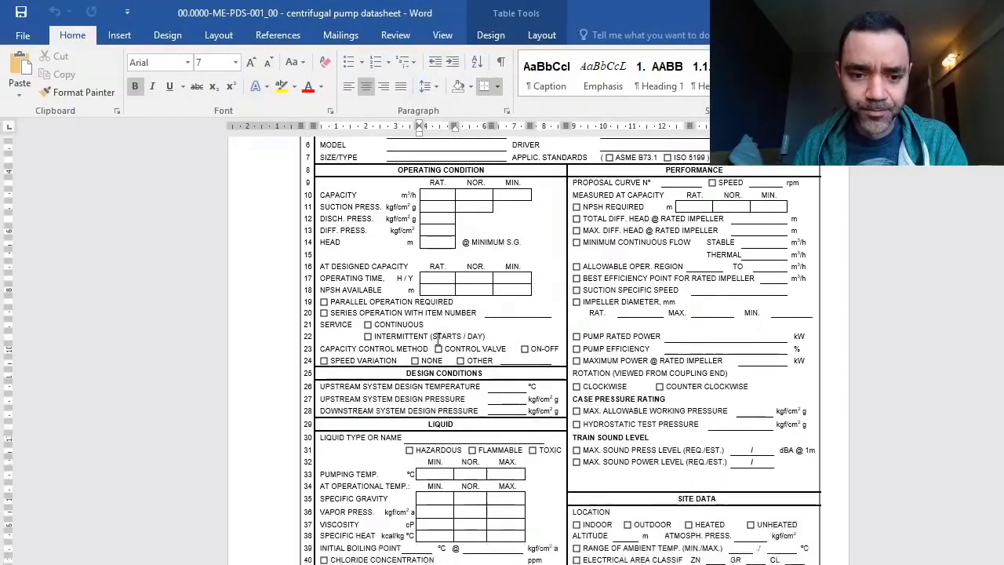
scroll(down, 3)
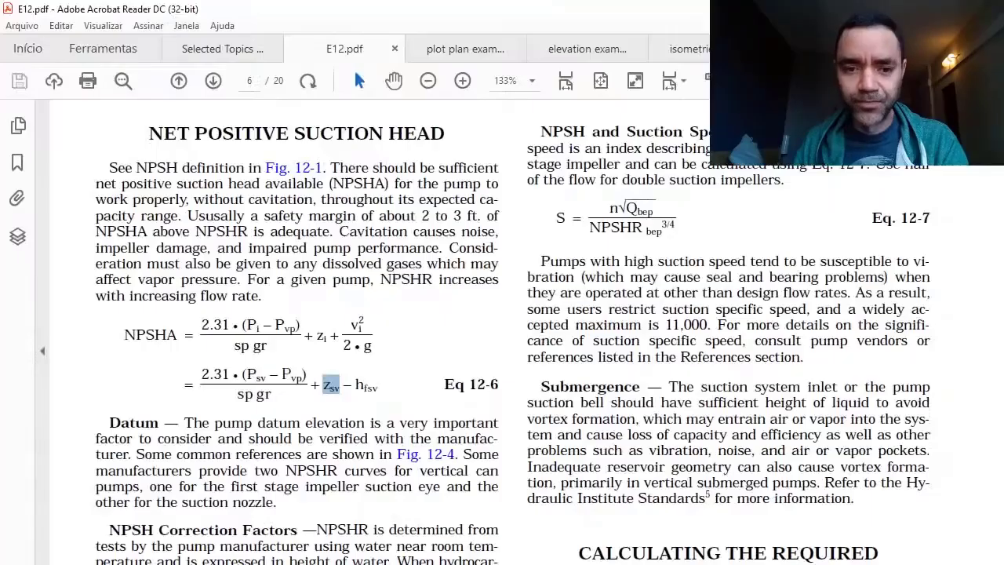
View the plot plan example, then zoom out on the Module 2 pump system schematic.
click(466, 49)
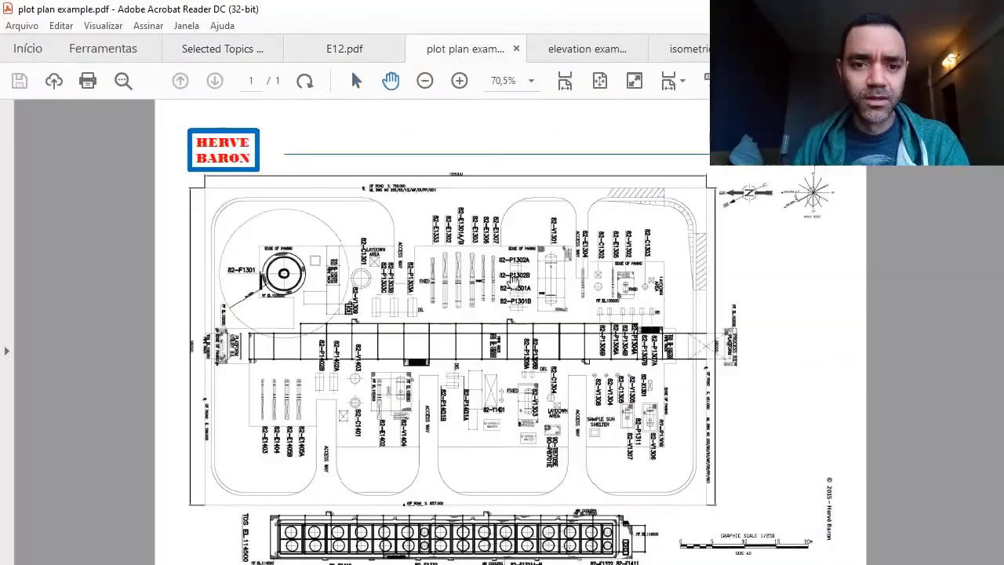
click(222, 48)
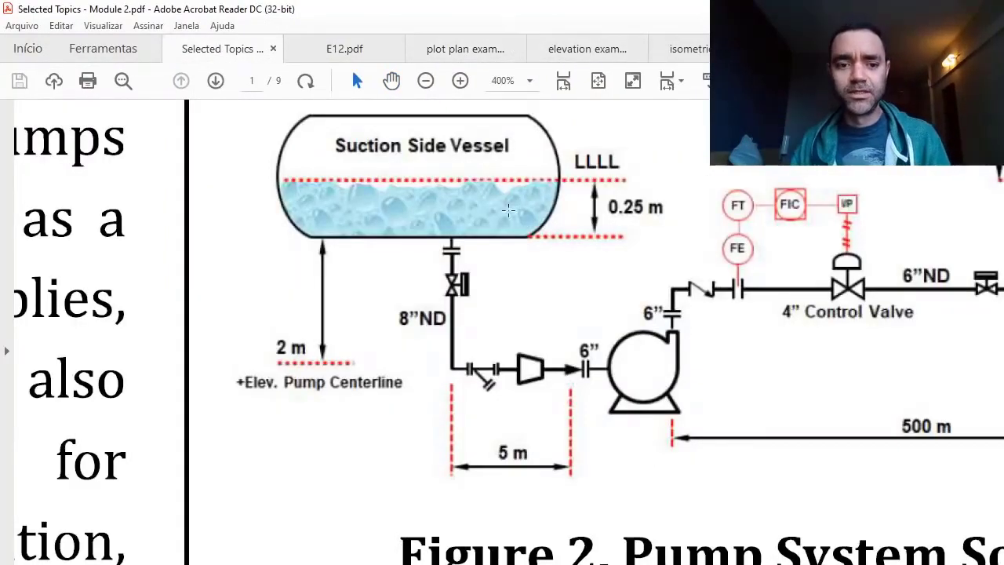
click(425, 80)
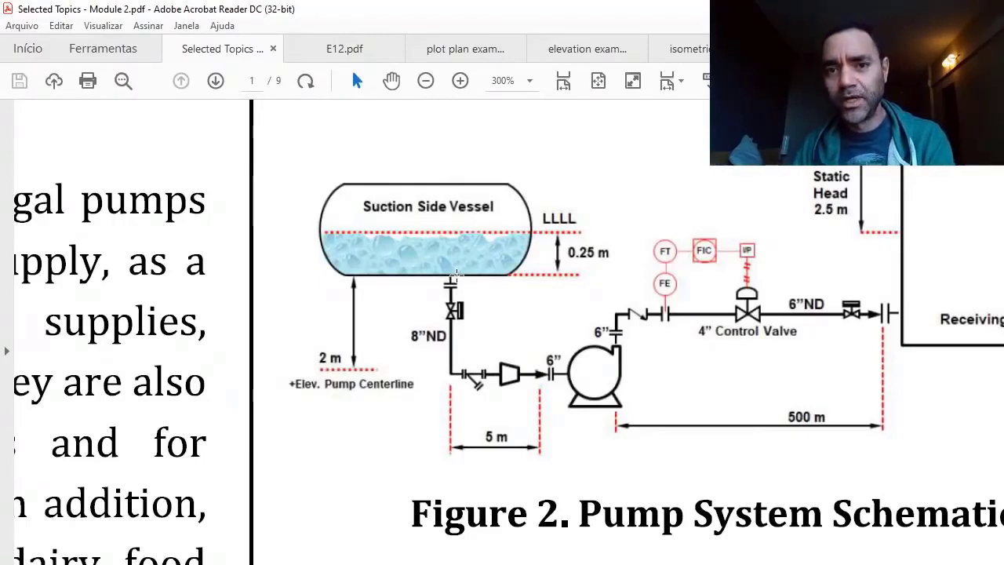
mouse_move(400, 180)
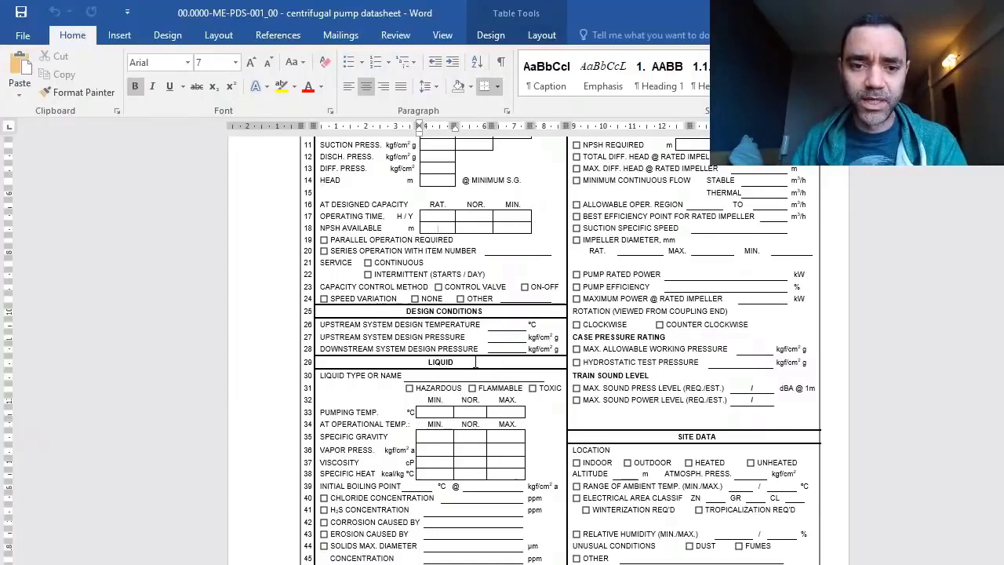
Scroll through sheet 2's liquid and site data to the driver, material and remarks rows.
scroll(down, 3)
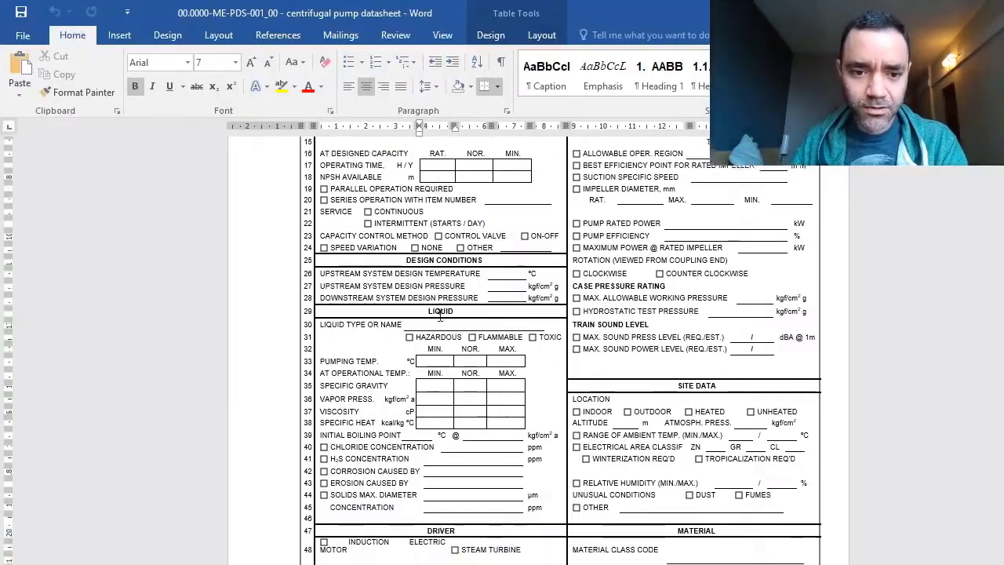
scroll(down, 3)
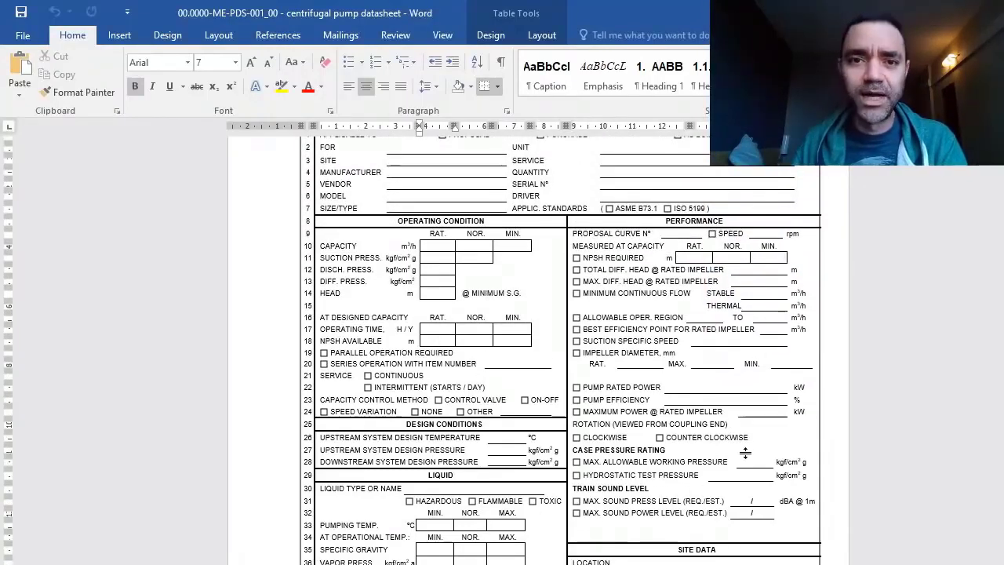
scroll(down, 3)
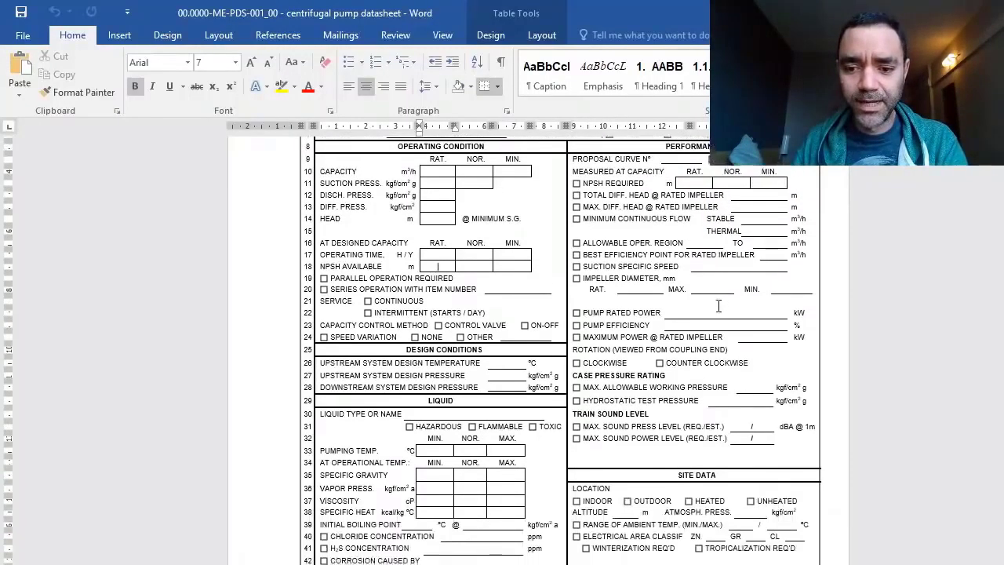
scroll(down, 3)
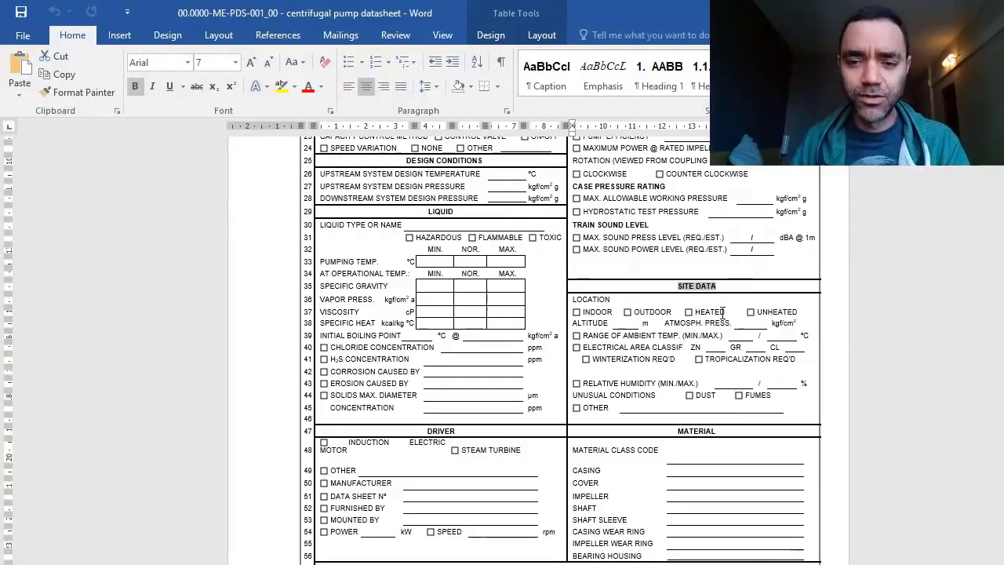
scroll(down, 3)
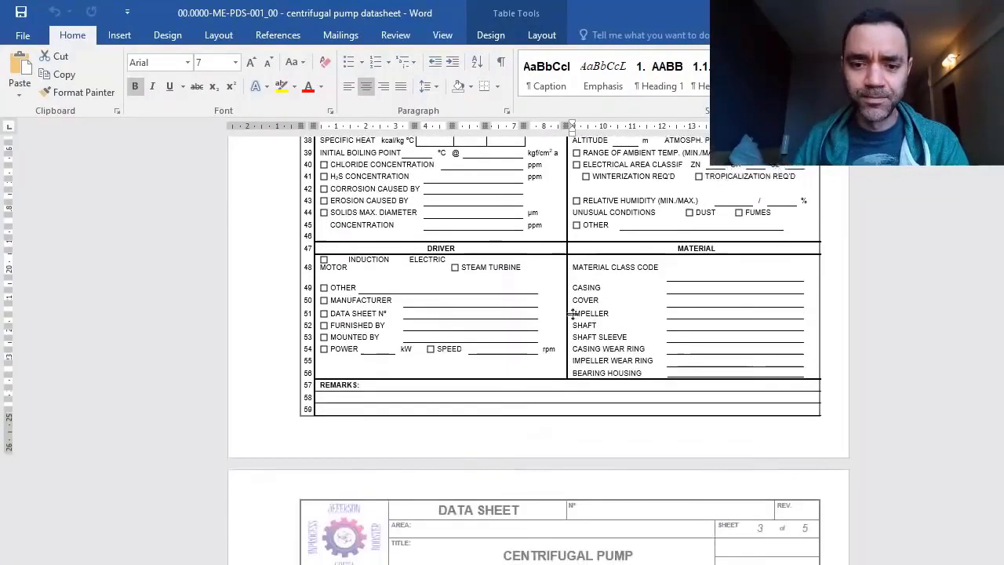
Scroll through the mechanical, utility and seal sections of sheets 3 and 4 to sheet 5 notes.
scroll(down, 3)
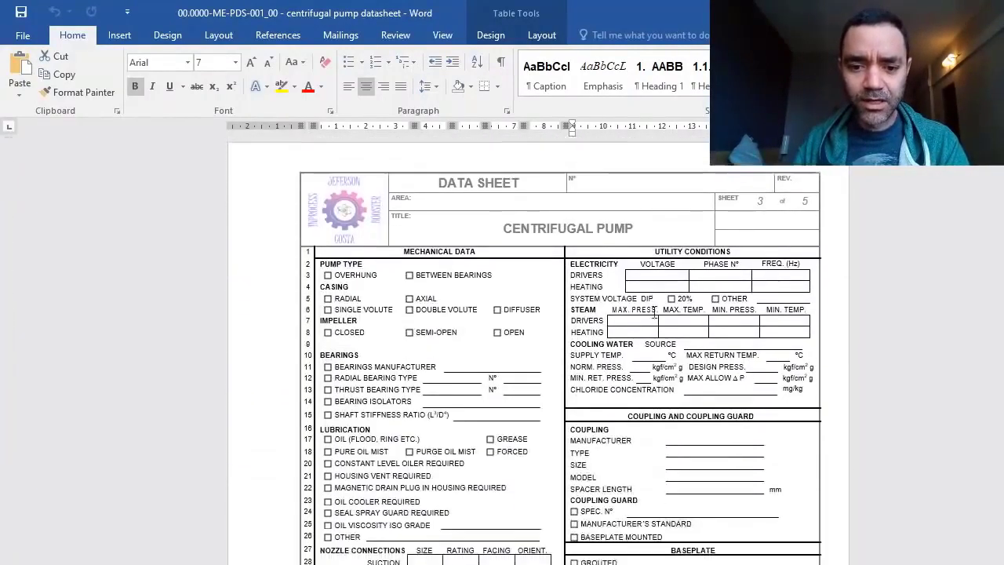
scroll(down, 3)
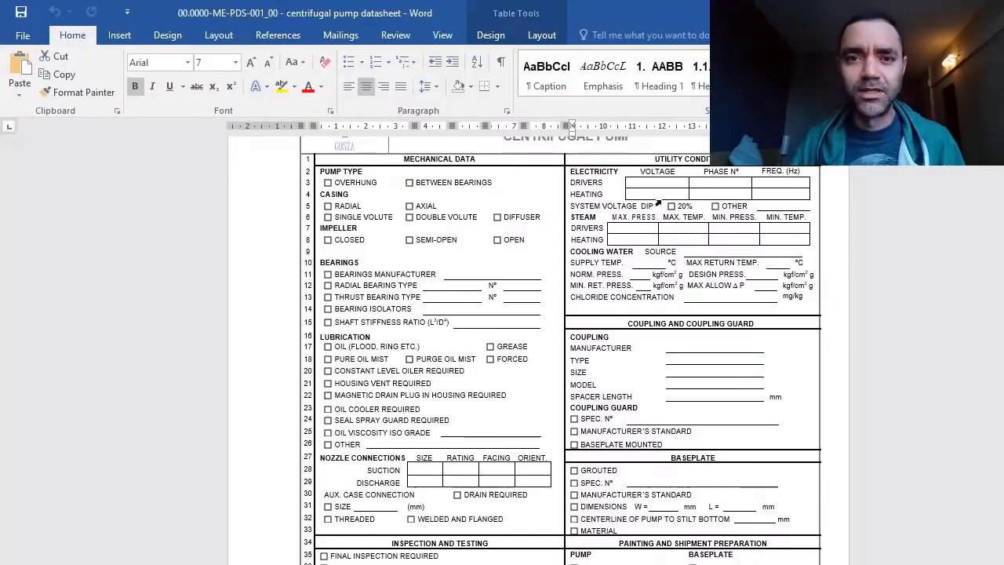
mouse_move(643, 276)
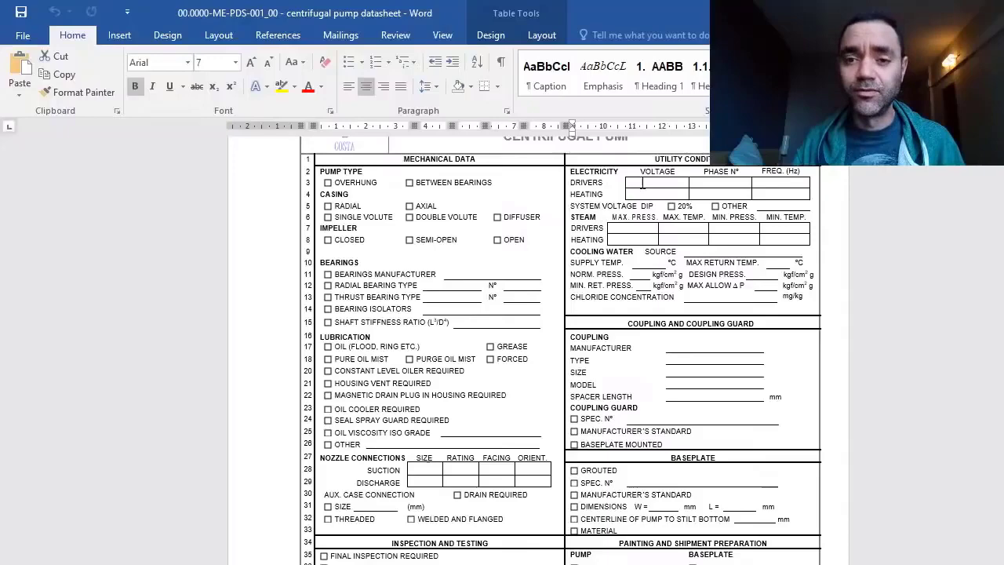
scroll(down, 3)
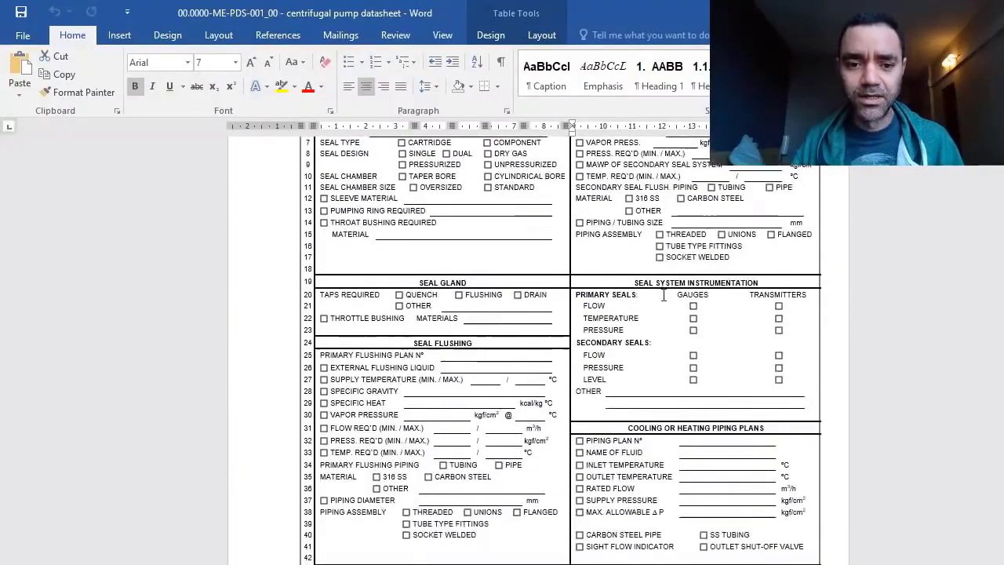
scroll(down, 3)
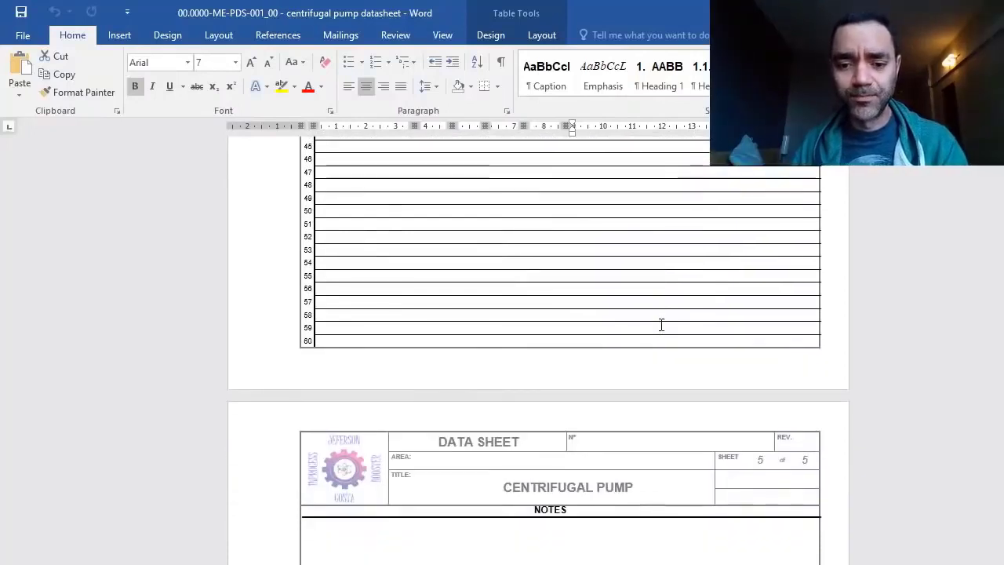